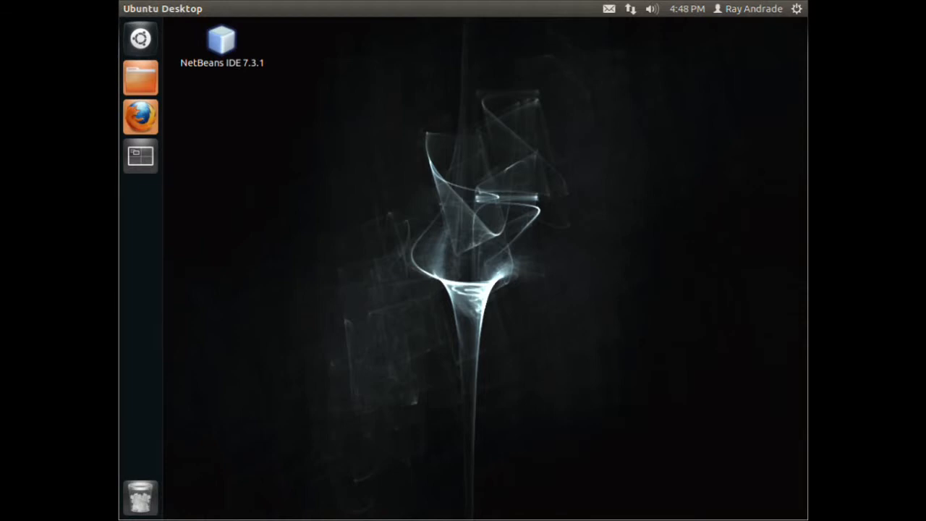
mouse_move(443, 229)
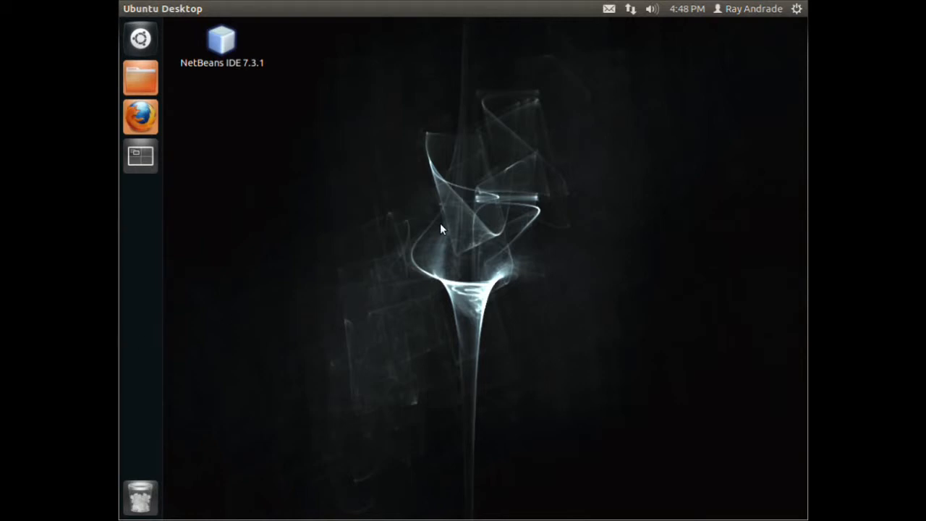
mouse_move(428, 219)
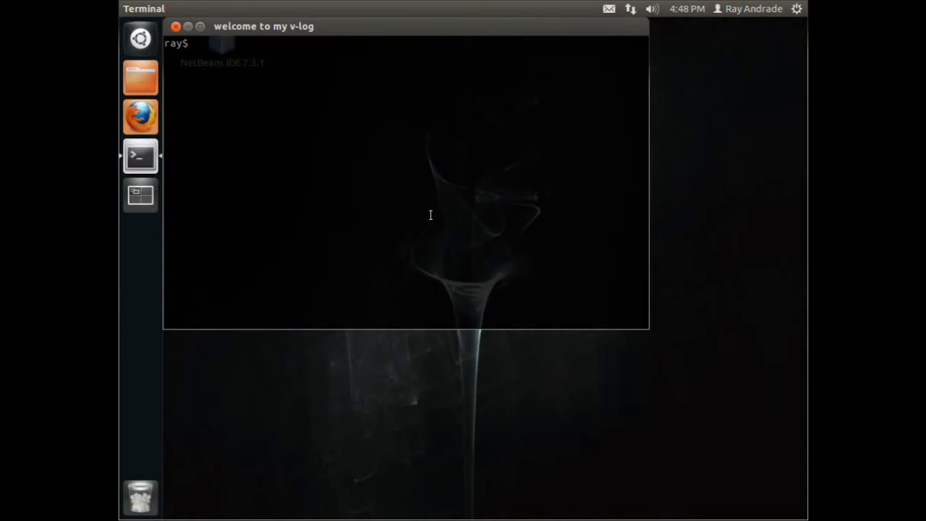
Run 'sudo apt-get install apache2' to begin installing the Apache web server
type("sudo")
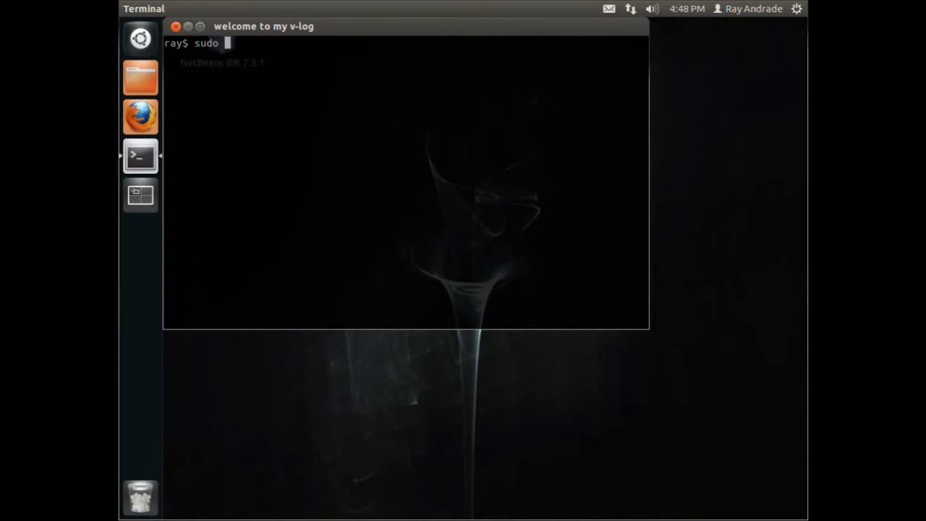
type("a")
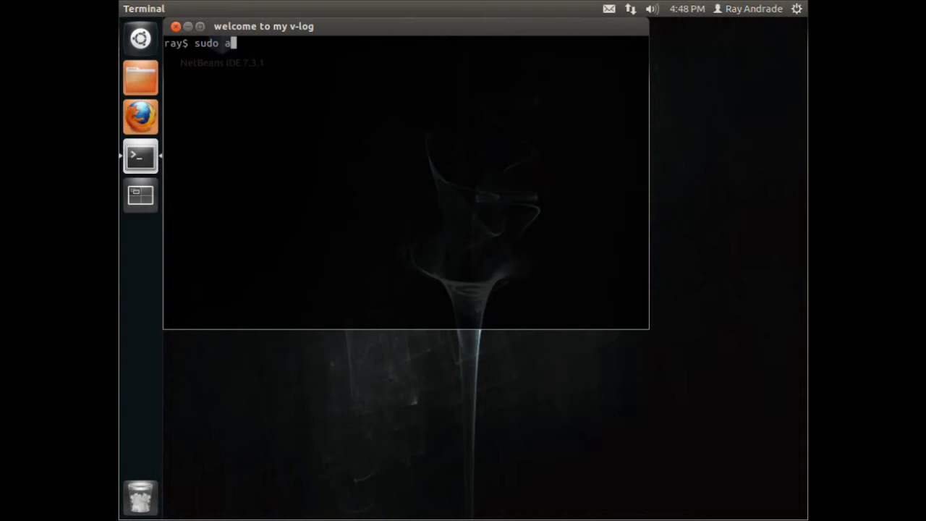
type("pt-get")
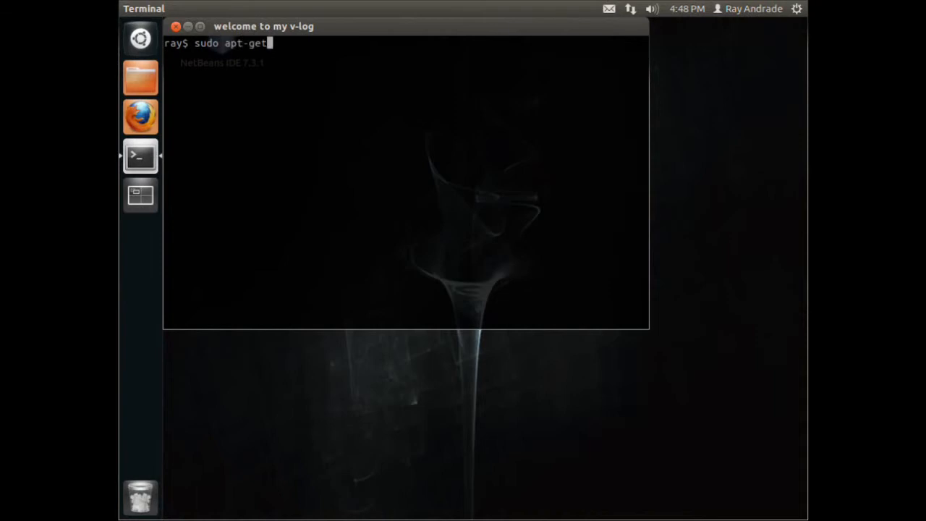
type("in")
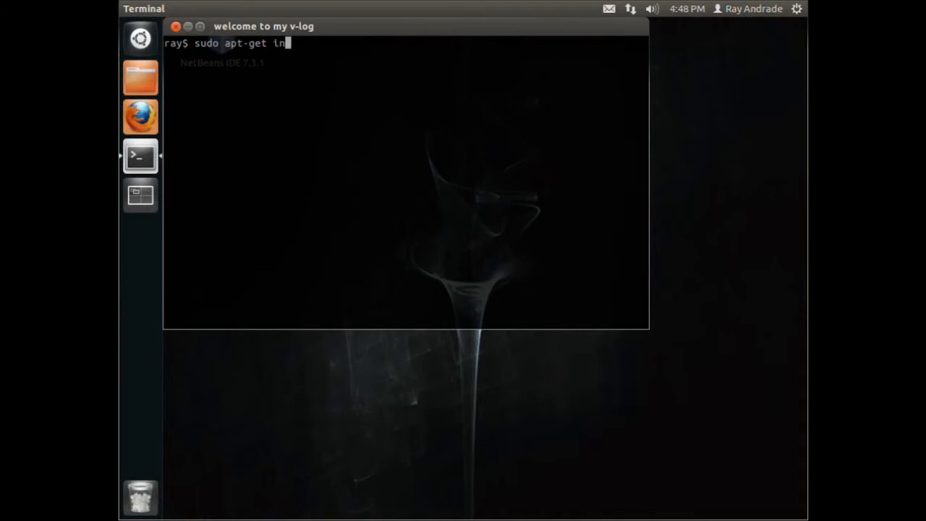
type("stall a")
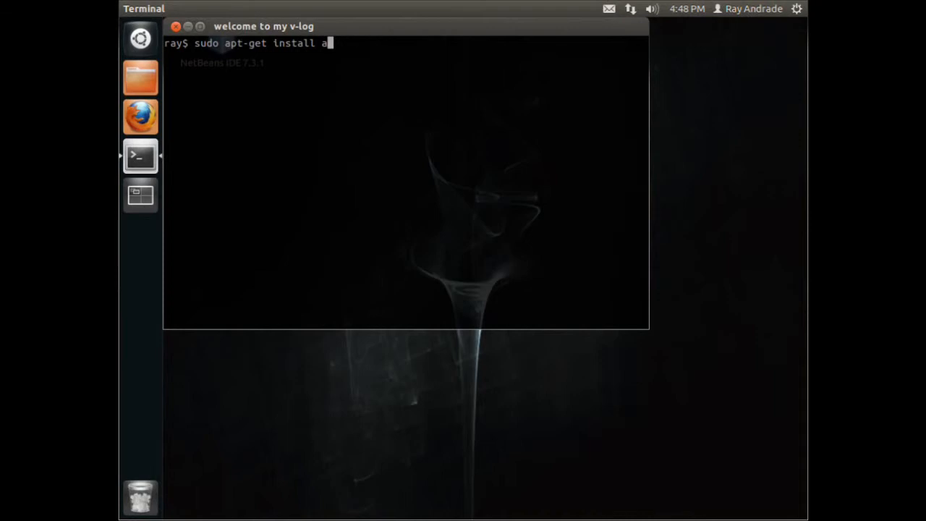
type("pache2")
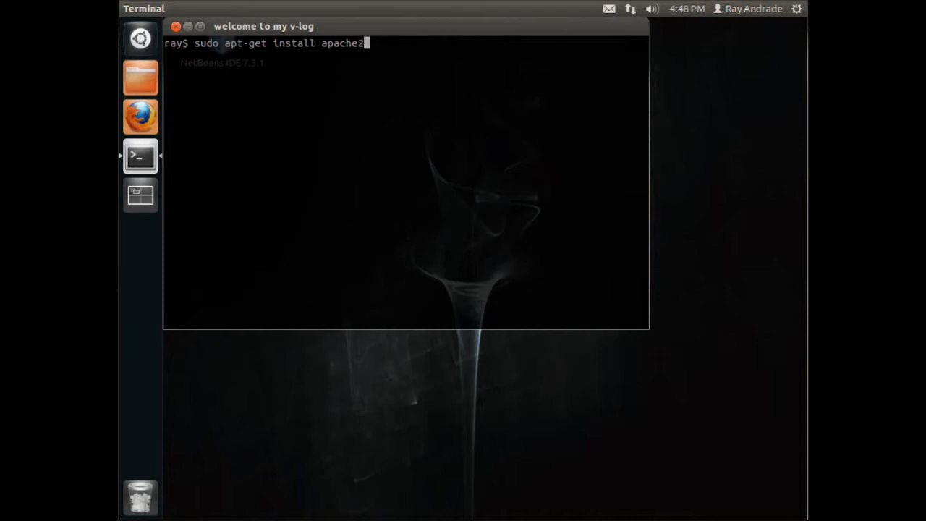
key("Return")
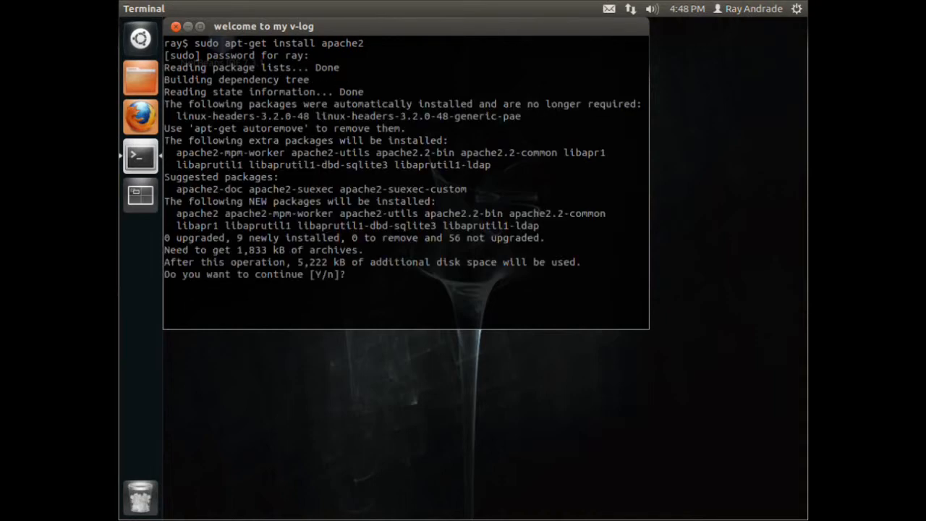
Answer Y at the continue prompt so apache2 downloads, installs and starts
type("Y")
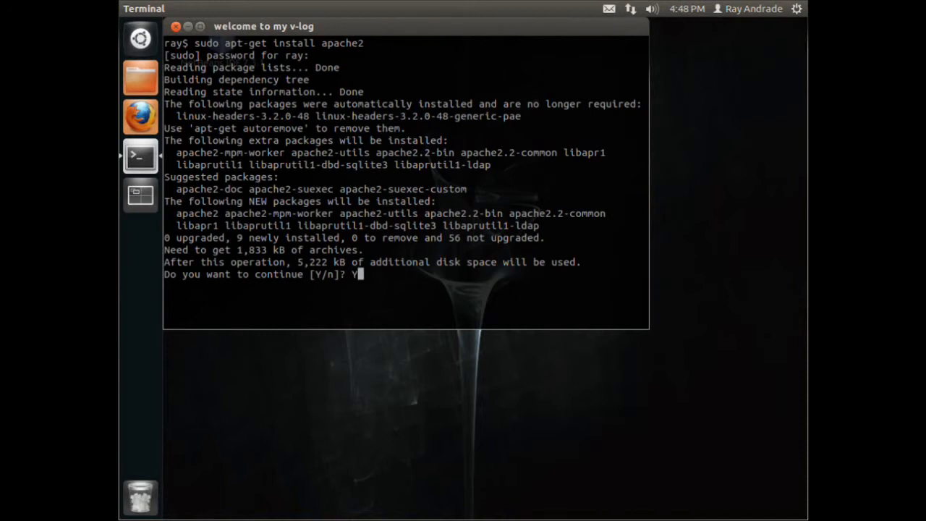
key("Return")
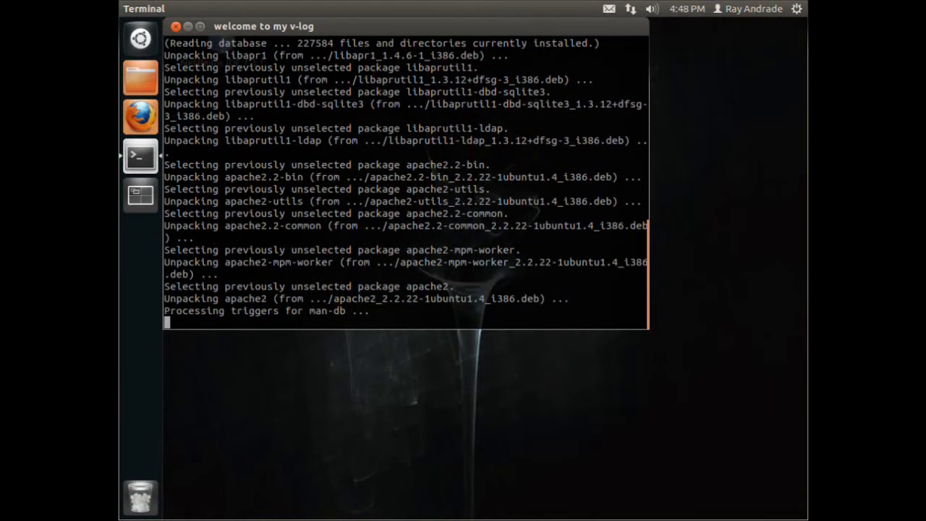
scroll("down", 3)
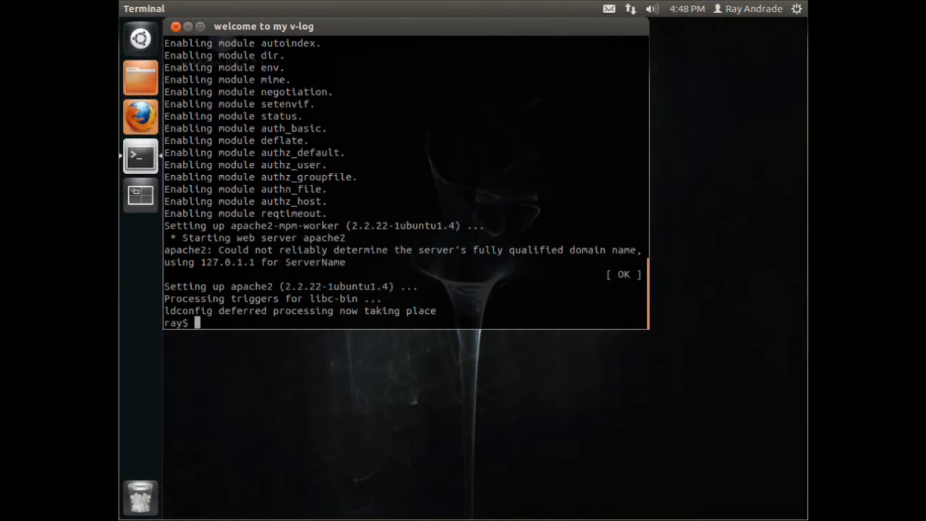
Run '/etc/init.d/apache2 start', which fails with permission denied
type("/et")
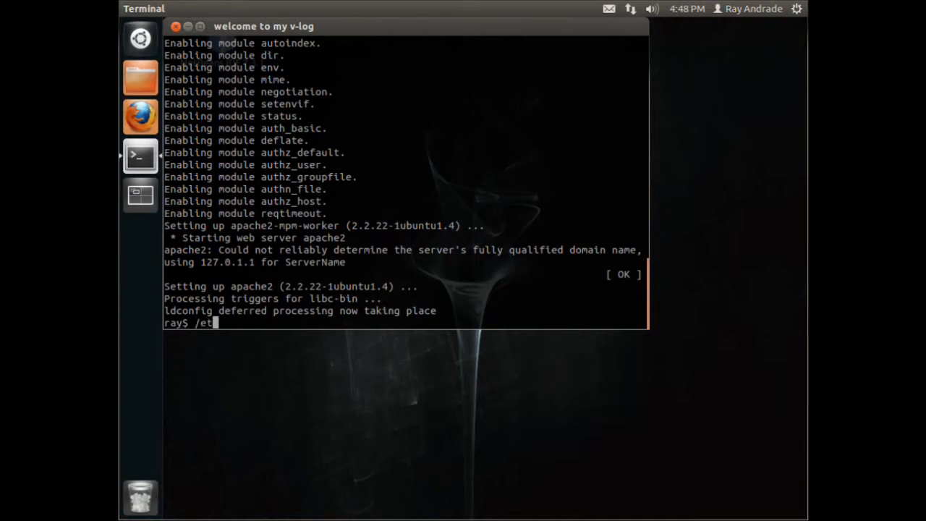
type("c/init.")
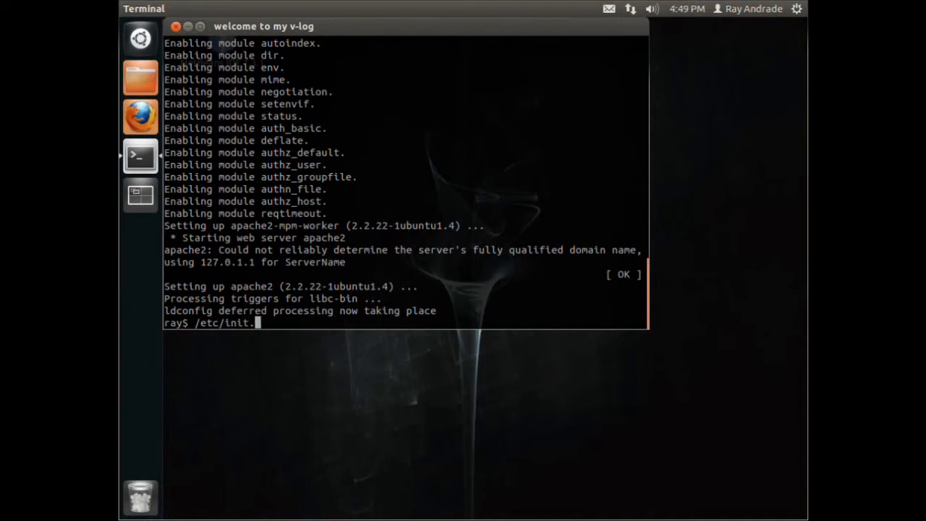
type("d/")
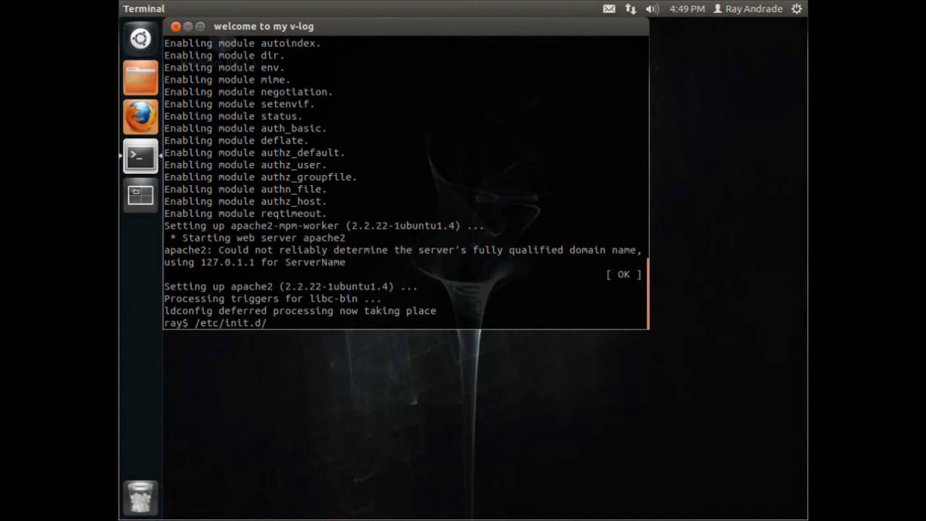
type("a")
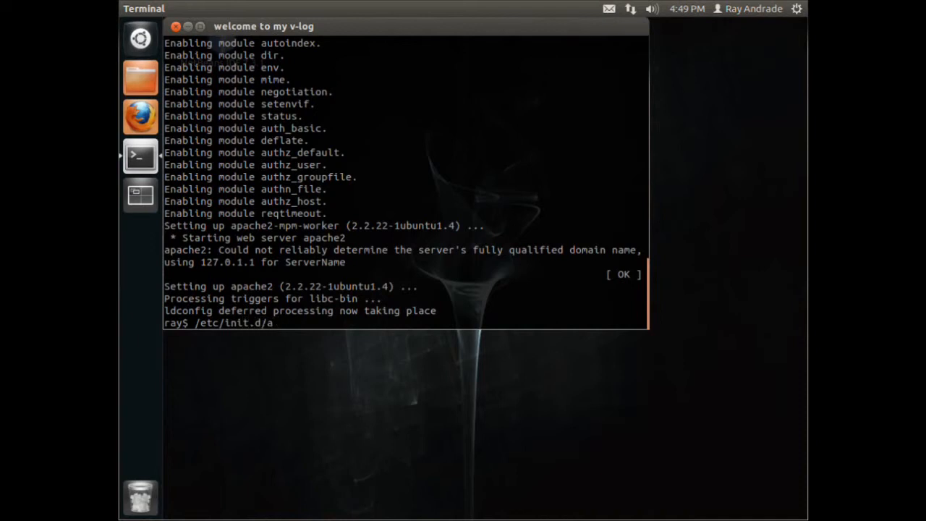
type("pache")
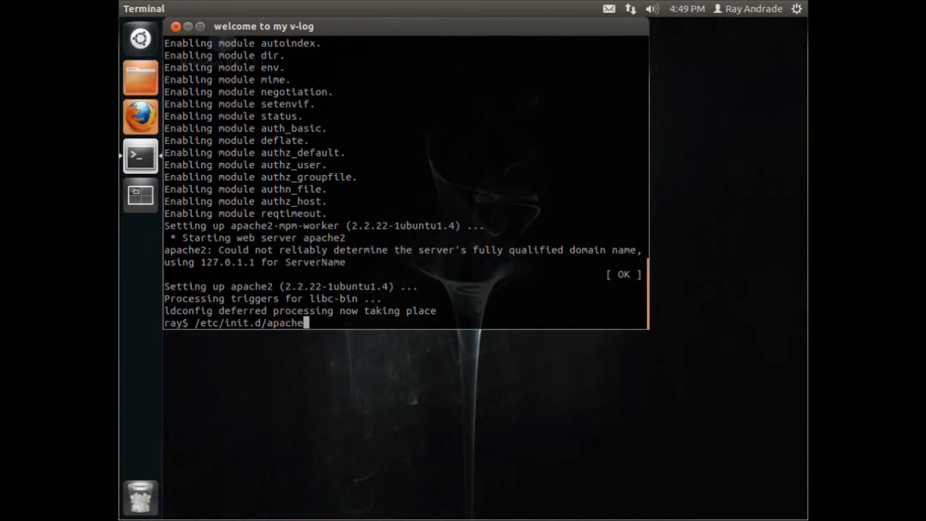
type("st")
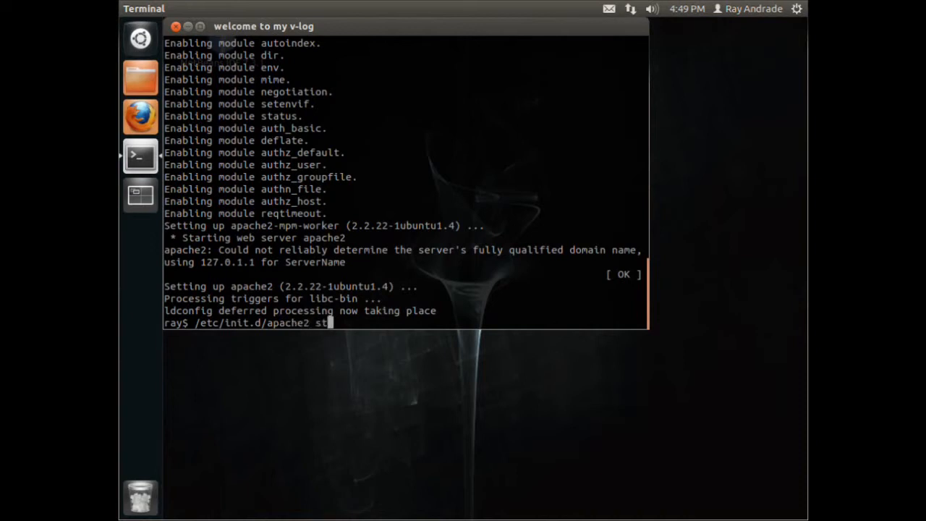
type("art")
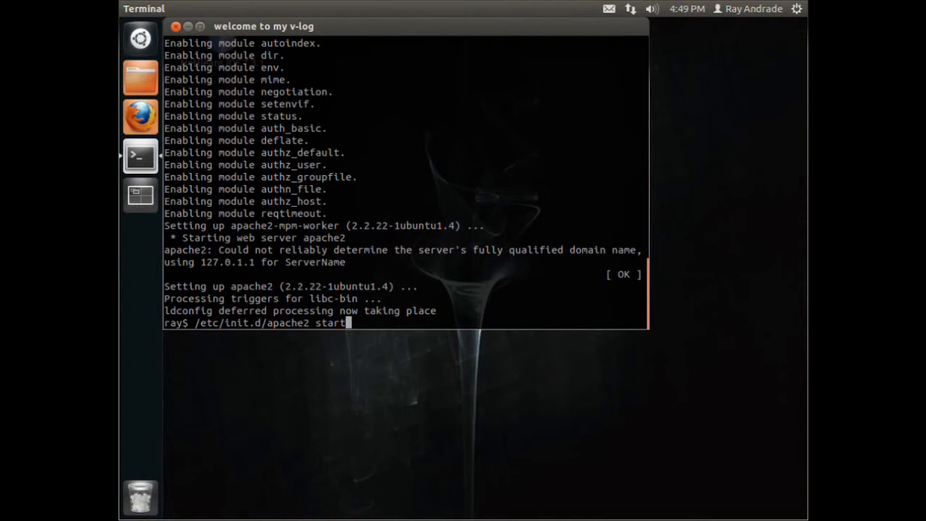
key("Return")
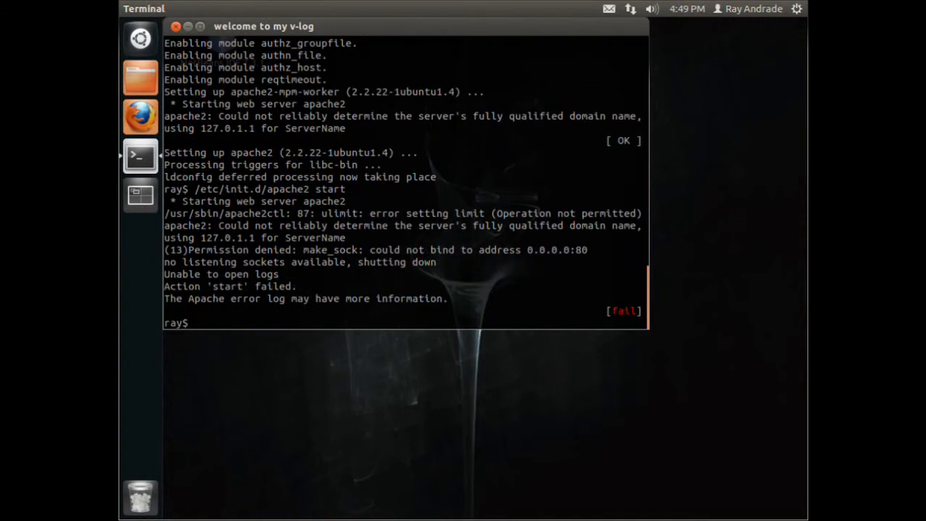
Recall the start command and prefix it with sudo
type("/etc/init.d/apache2 start")
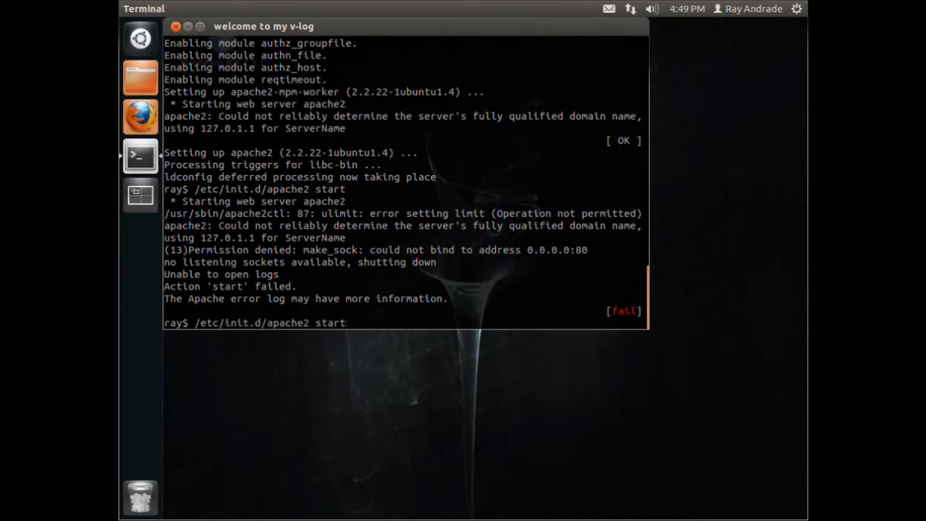
type("sudo")
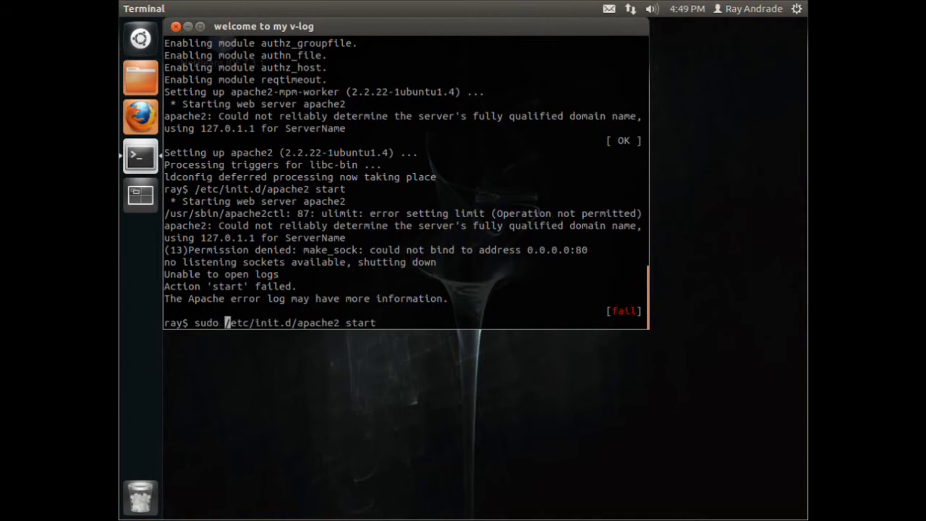
Start and restart apache2 with sudo via /etc/init.d, then launch Firefox from the launcher
key("Return")
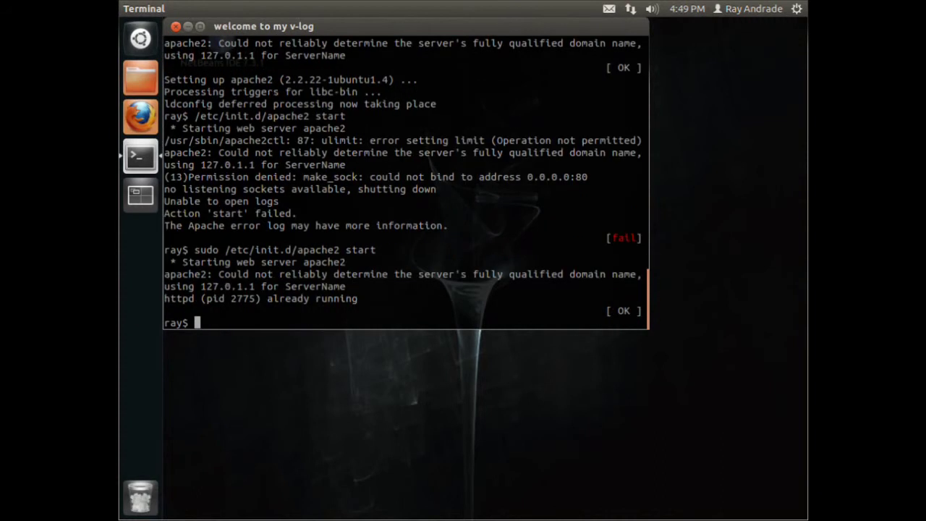
type("sudo /etc/init.d/apache2 start")
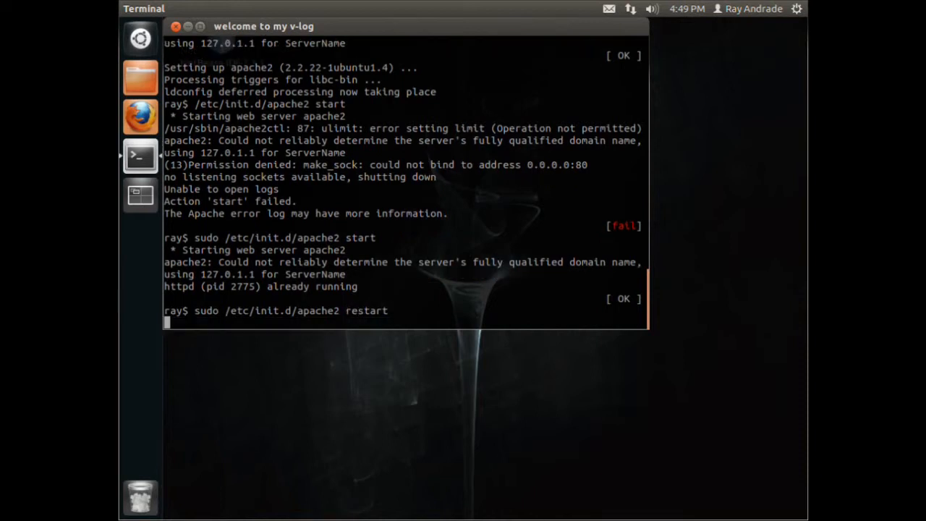
key("Return")
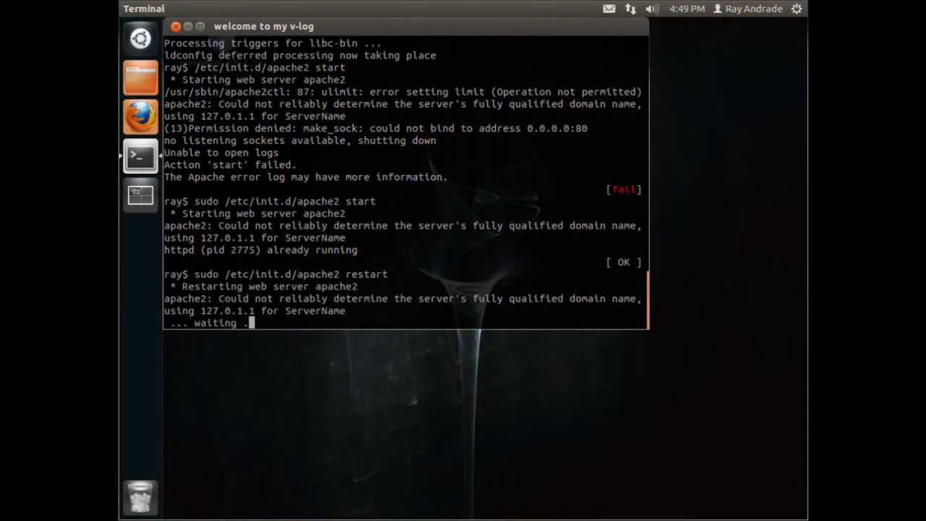
left_click(140, 115)
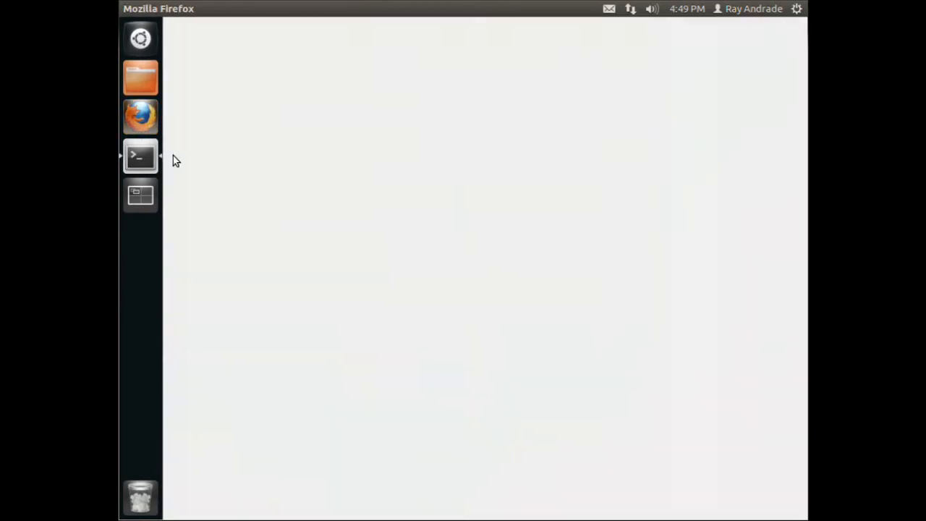
Load 'localhost' in Firefox to show Apache's 'It works!' default page
left_click(141, 116)
type("localho")
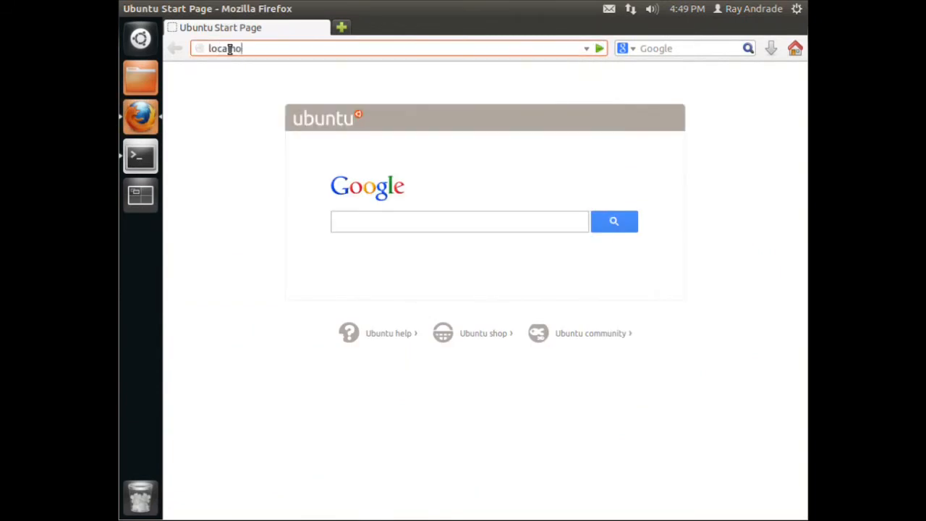
key("Return")
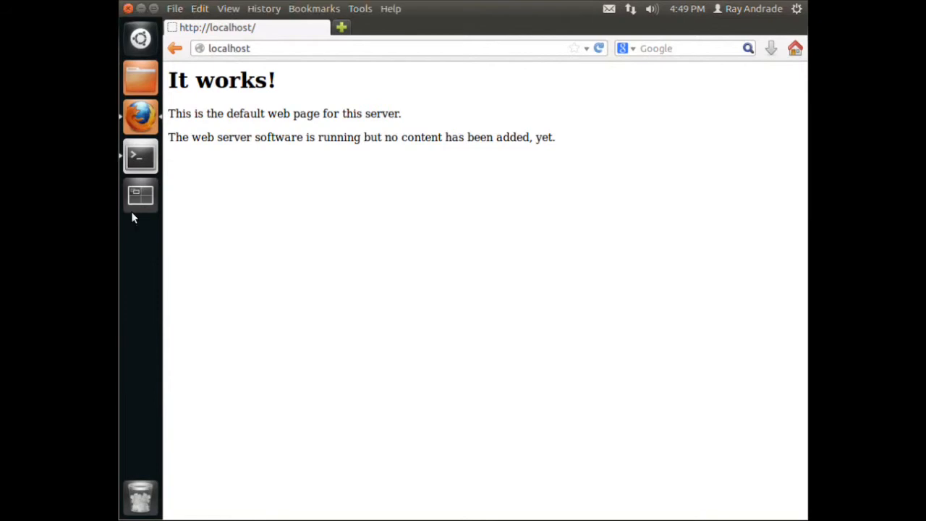
mouse_move(794, 48)
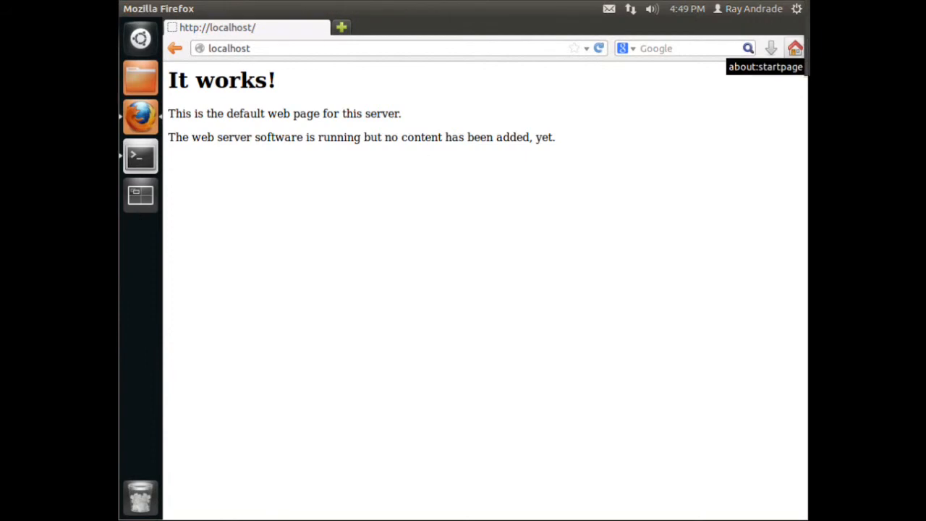